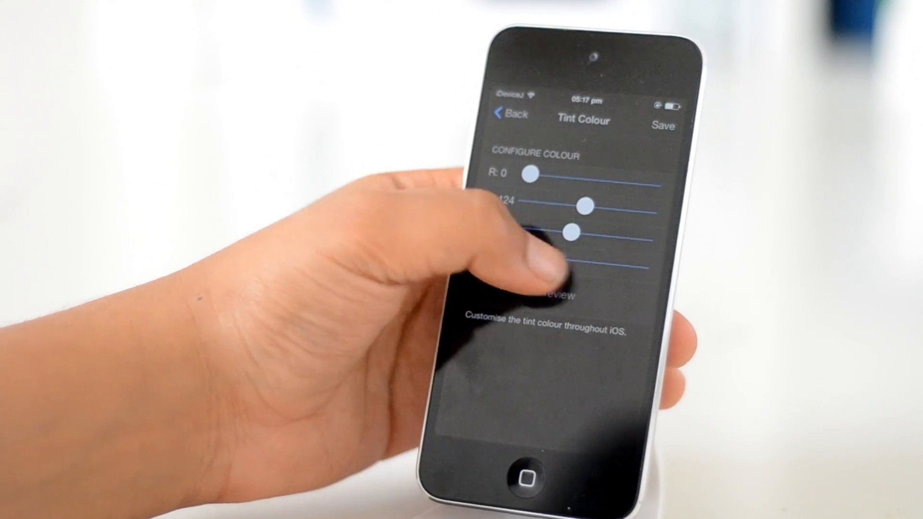
Return from the RGB Tint Colour editor to Global Settings showing Blue tint and blur options.
click(508, 113)
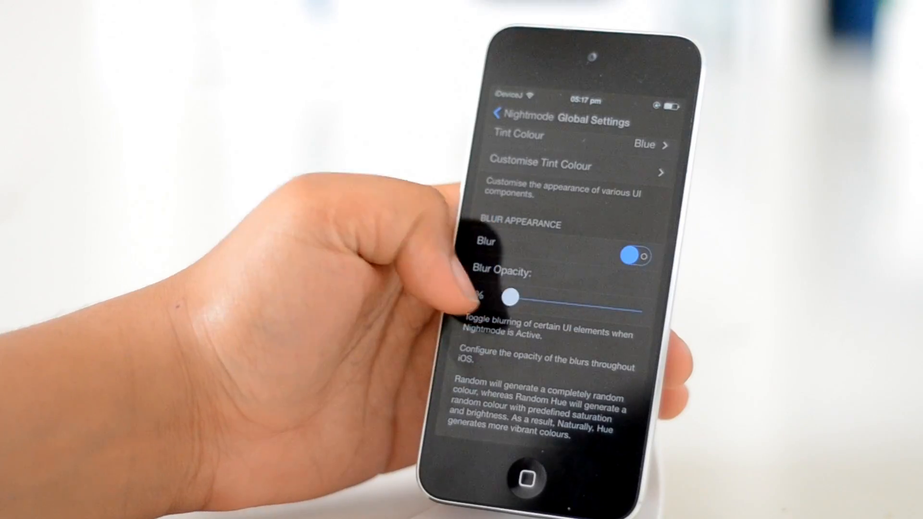